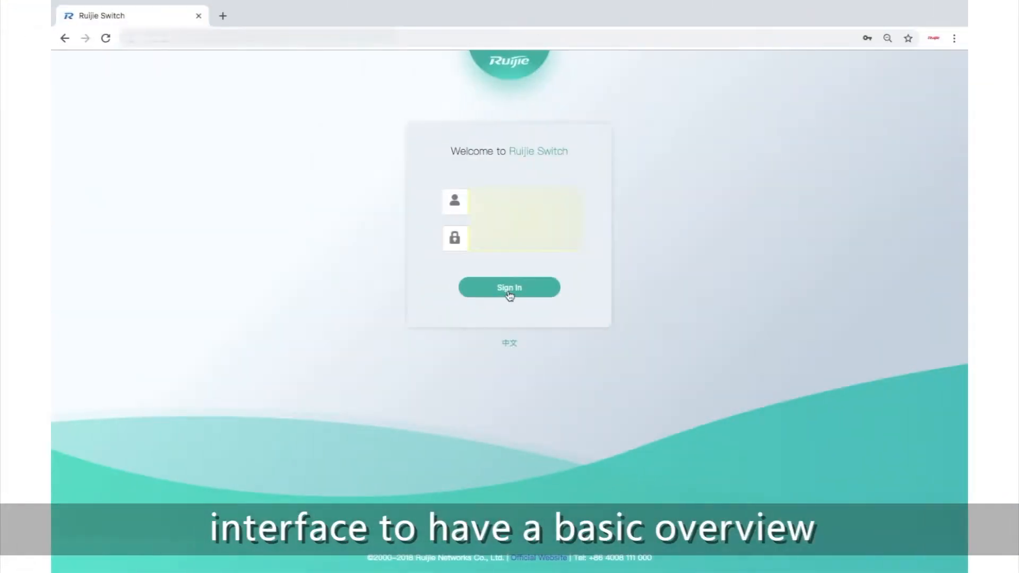
Sign in to reach the switch dashboard with device status.
{"action": "left_click", "coordinate": [509, 288]}
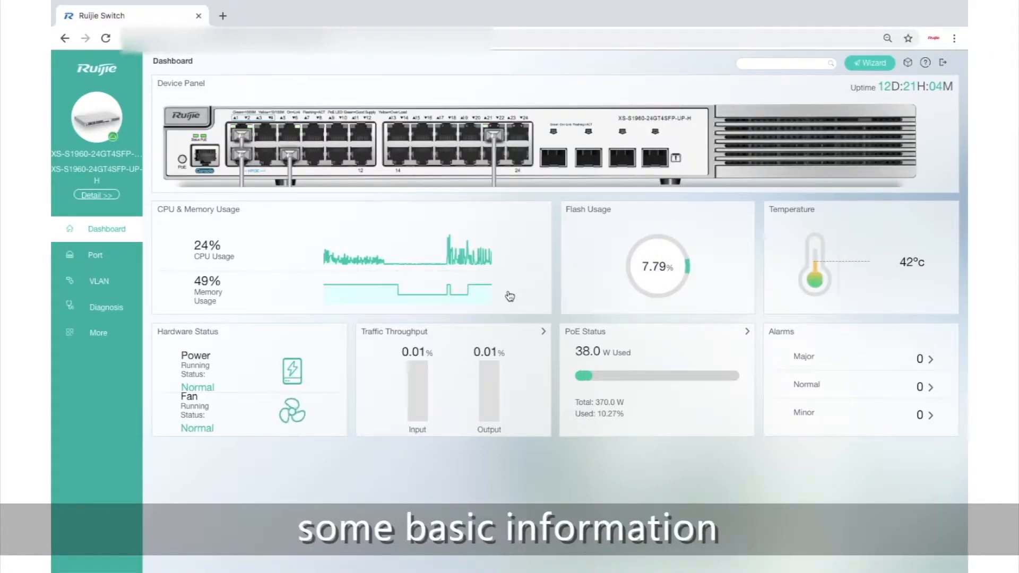
{"action": "mouse_move", "coordinate": [97, 195]}
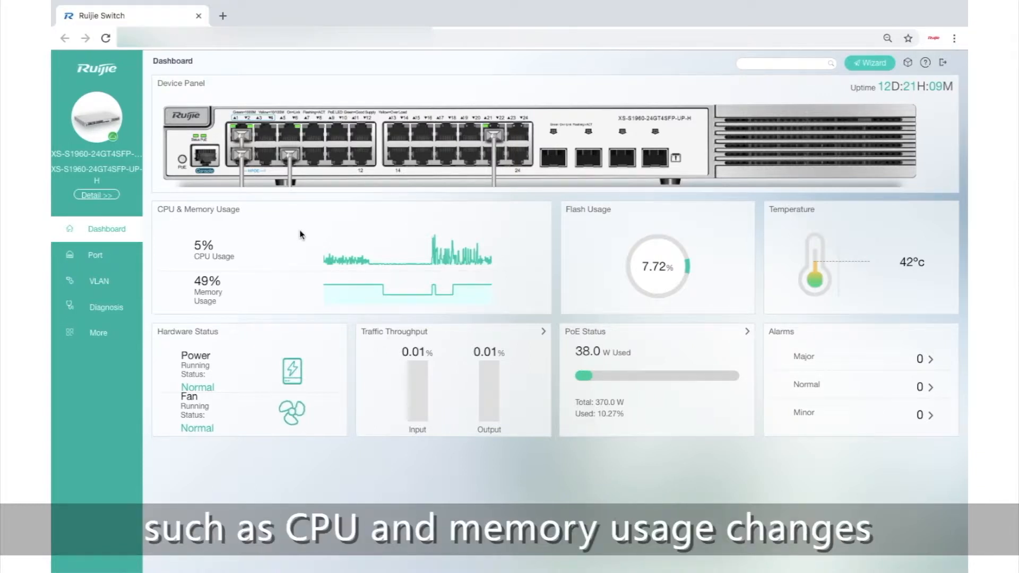
{"action": "mouse_move", "coordinate": [625, 234]}
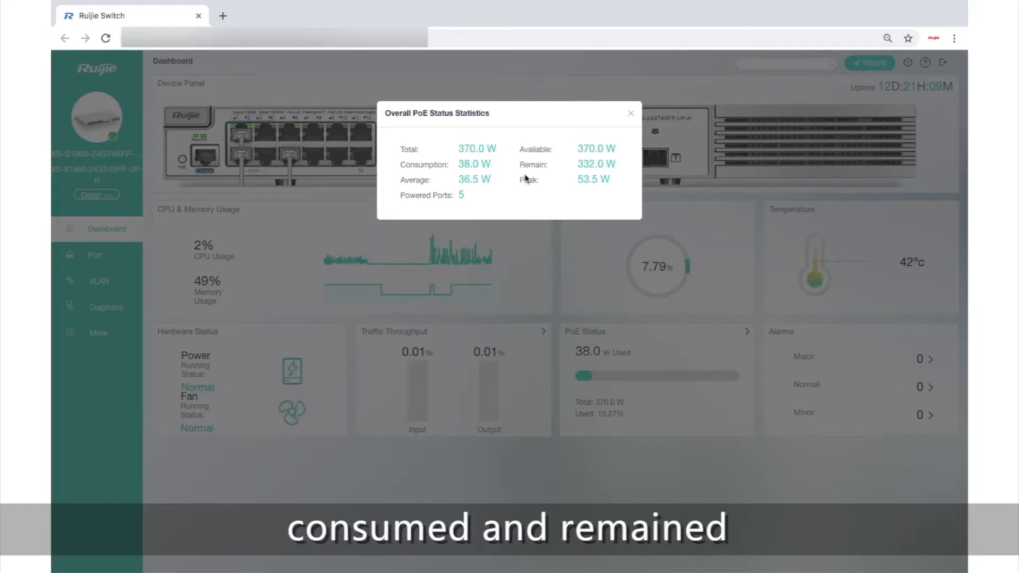
{"action": "left_click", "coordinate": [629, 114]}
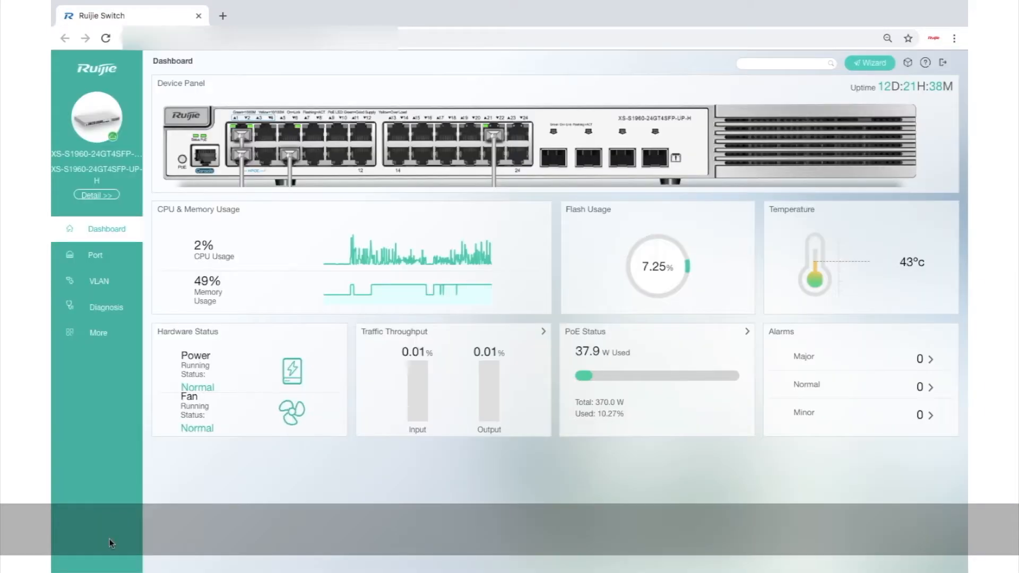
{"action": "mouse_move", "coordinate": [95, 254]}
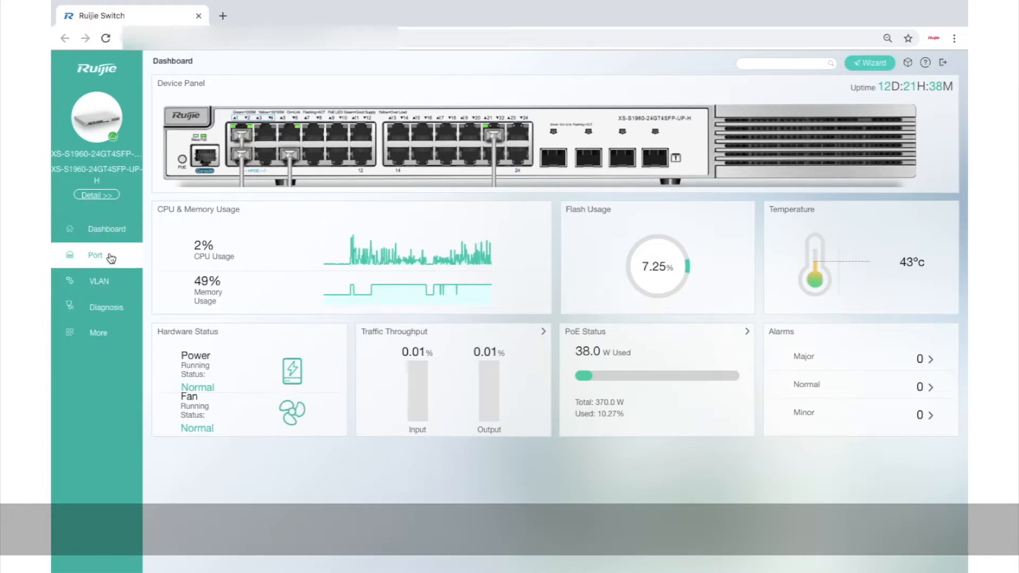
View the Port Mirroring settings, then return to the Port Settings list.
{"action": "left_click", "coordinate": [95, 255]}
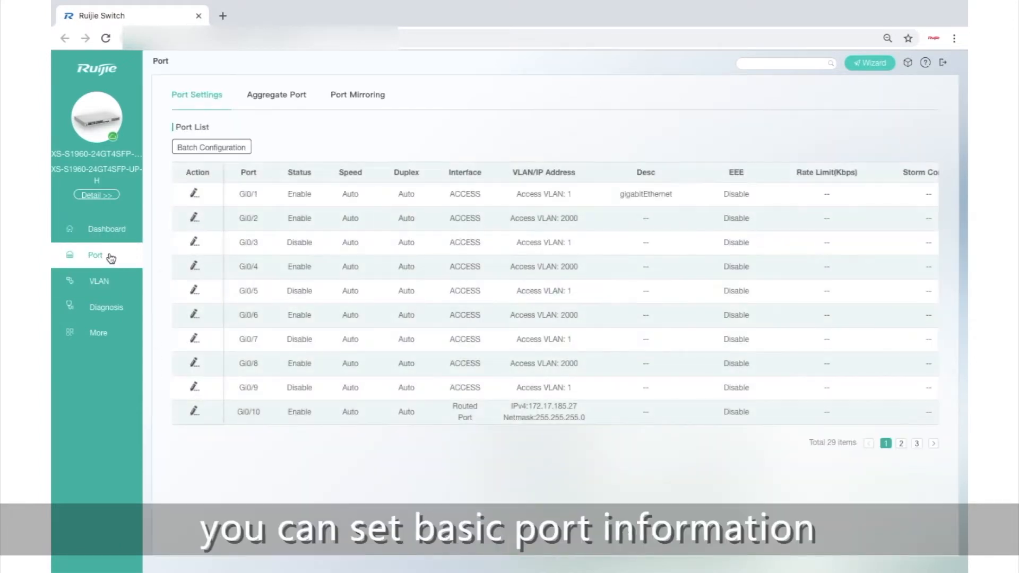
{"action": "left_click", "coordinate": [276, 94]}
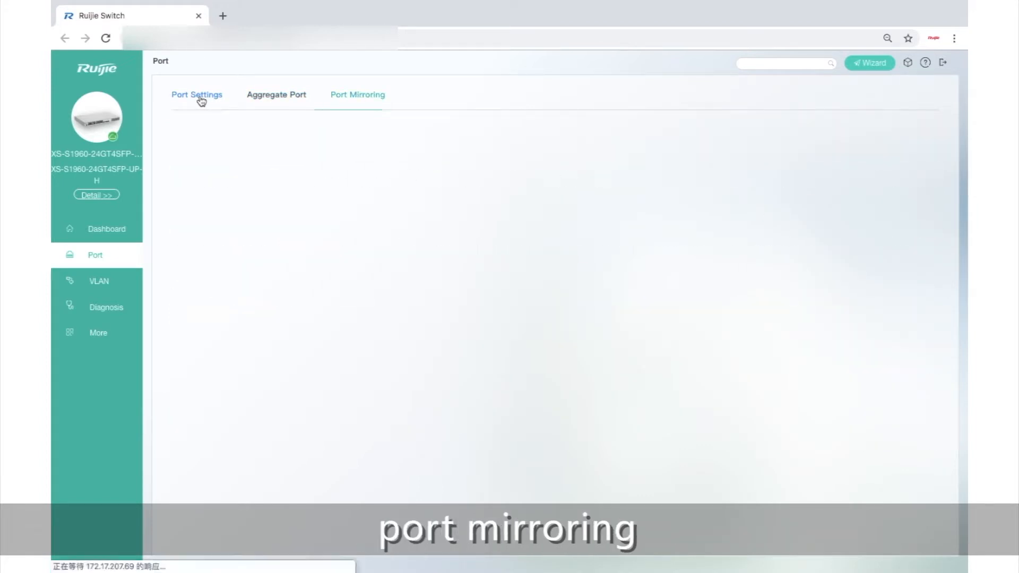
{"action": "left_click", "coordinate": [196, 94]}
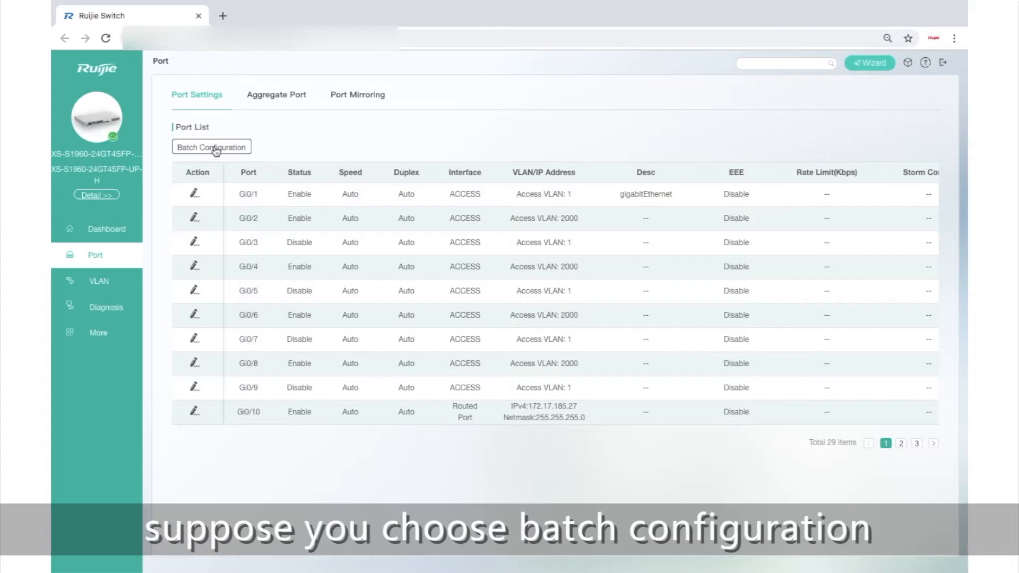
Review the Batch Configuration options, including the available port status choices.
{"action": "left_click", "coordinate": [210, 147]}
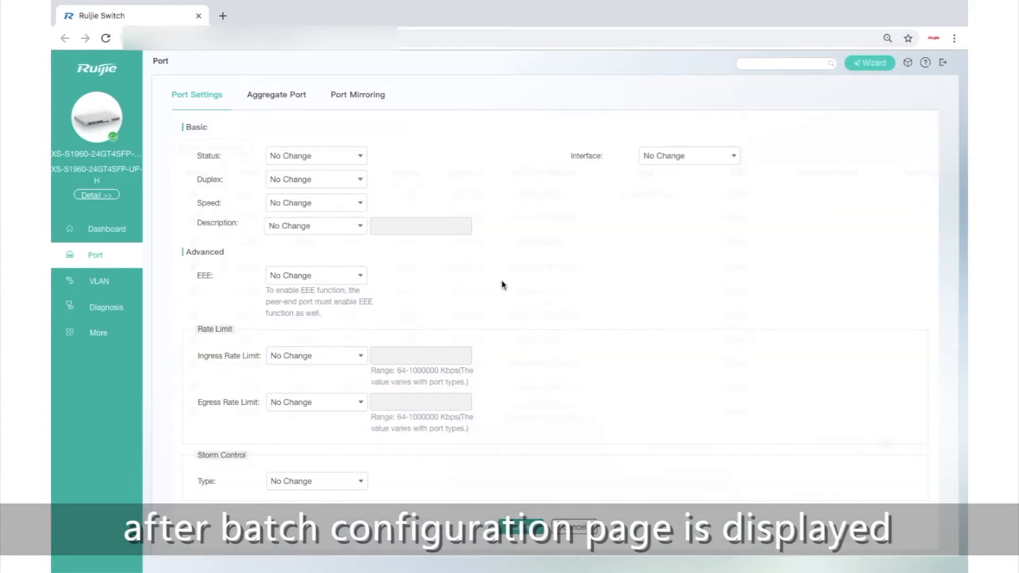
{"action": "scroll", "scroll_direction": "down", "scroll_amount": 3}
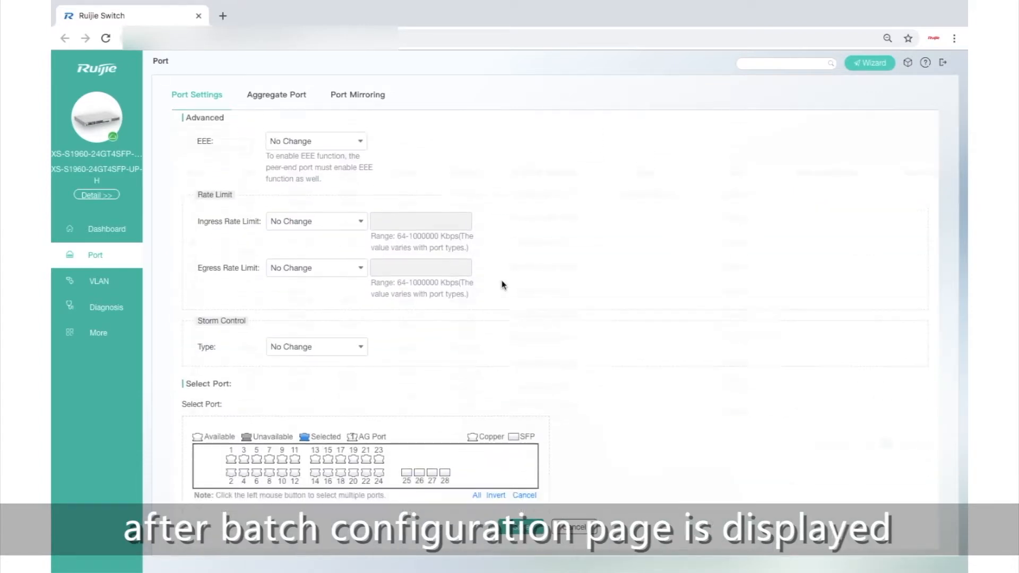
{"action": "scroll", "scroll_direction": "down", "scroll_amount": 3}
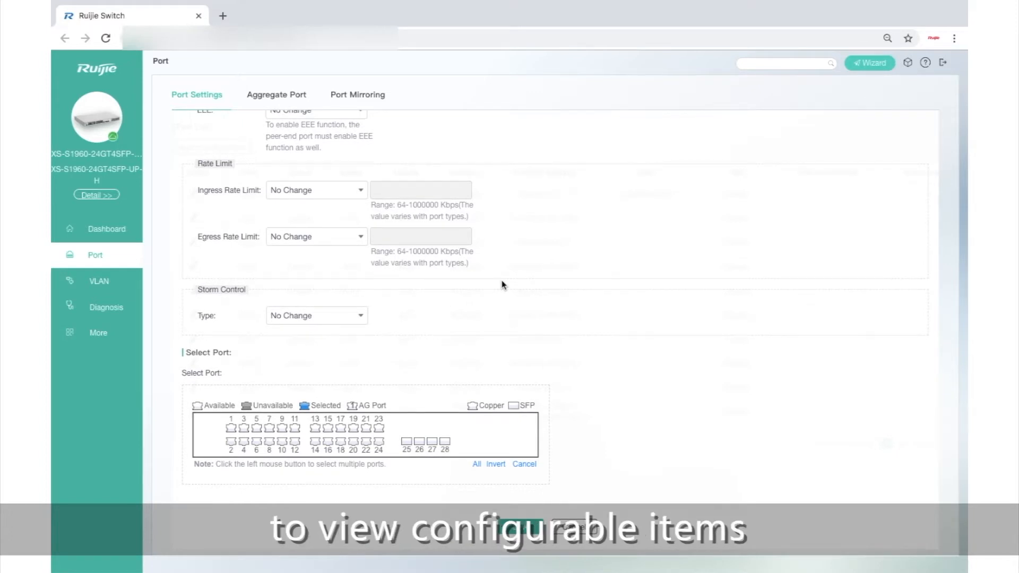
{"action": "scroll", "scroll_direction": "up", "scroll_amount": 3}
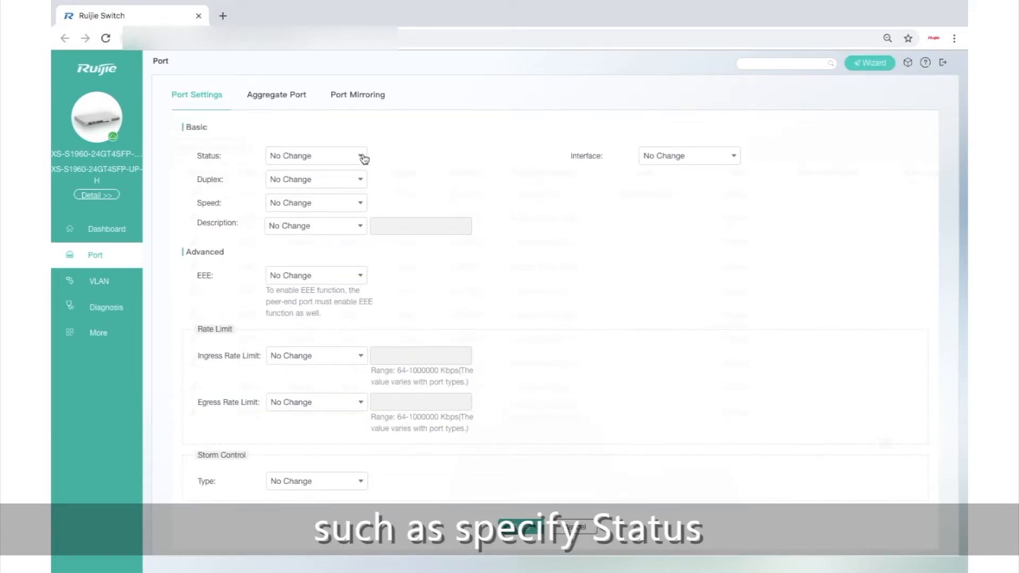
{"action": "left_click", "coordinate": [315, 179]}
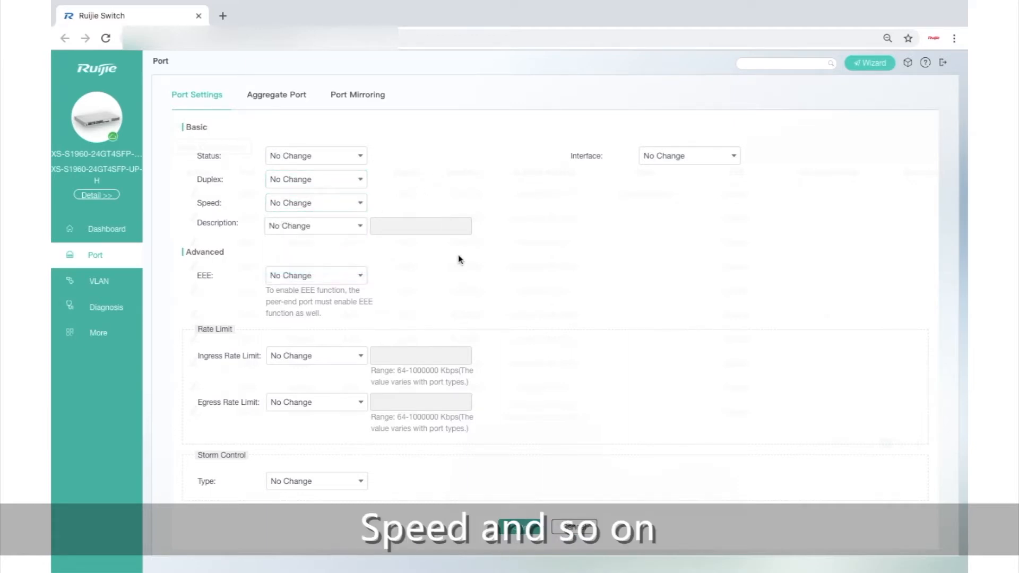
{"action": "scroll", "scroll_direction": "down", "scroll_amount": 3}
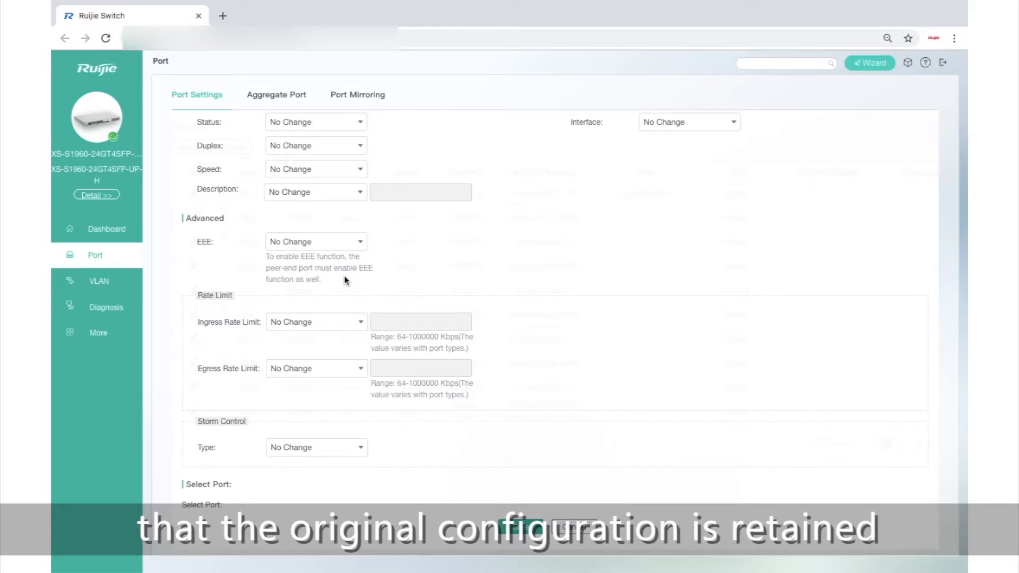
{"action": "scroll", "scroll_direction": "down", "scroll_amount": 3}
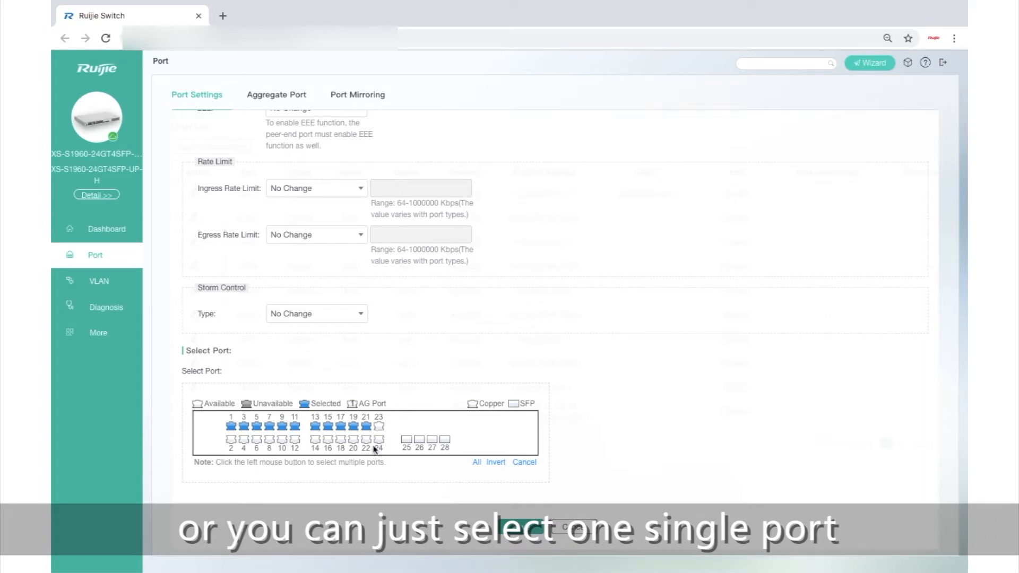
Select port 24, save the batch port configuration, and go to the VLAN page.
{"action": "left_click", "coordinate": [378, 443]}
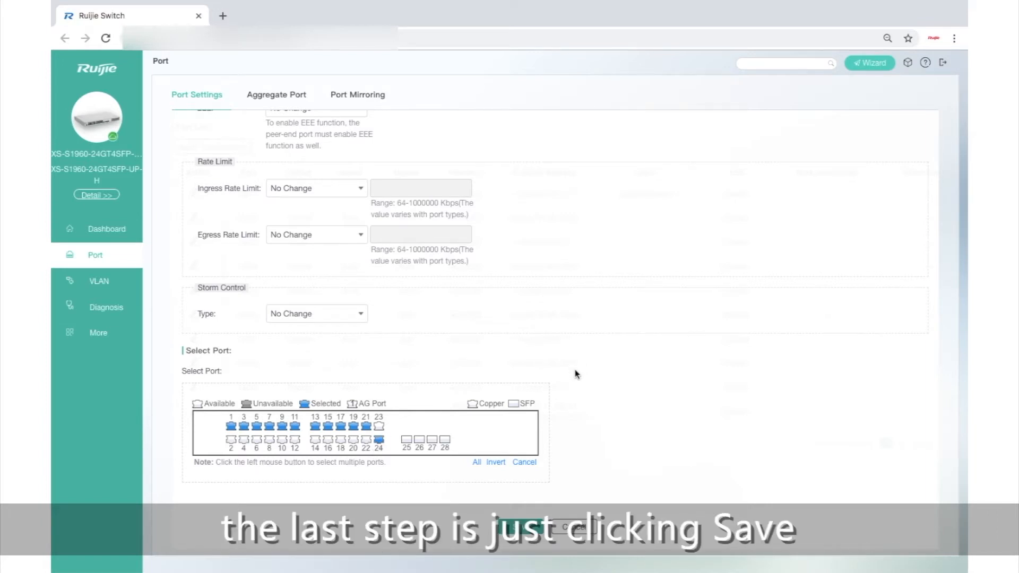
{"action": "mouse_move", "coordinate": [569, 380]}
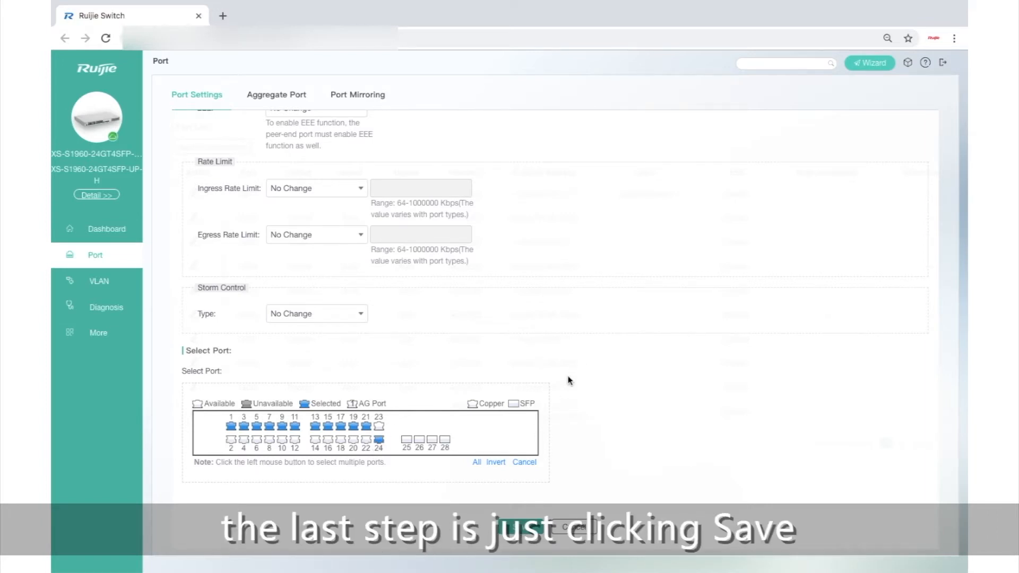
{"action": "left_click", "coordinate": [564, 525]}
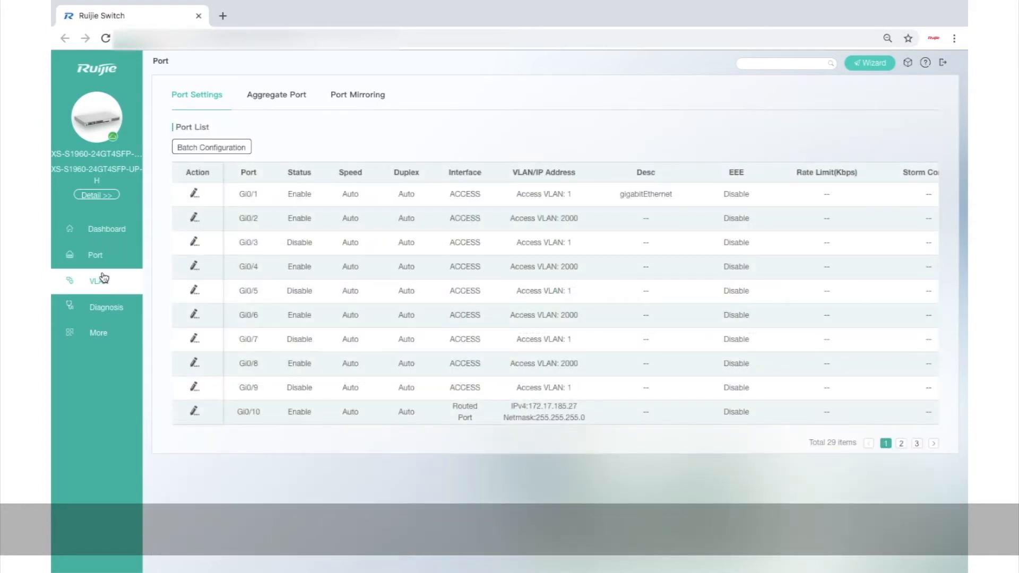
{"action": "left_click", "coordinate": [97, 280]}
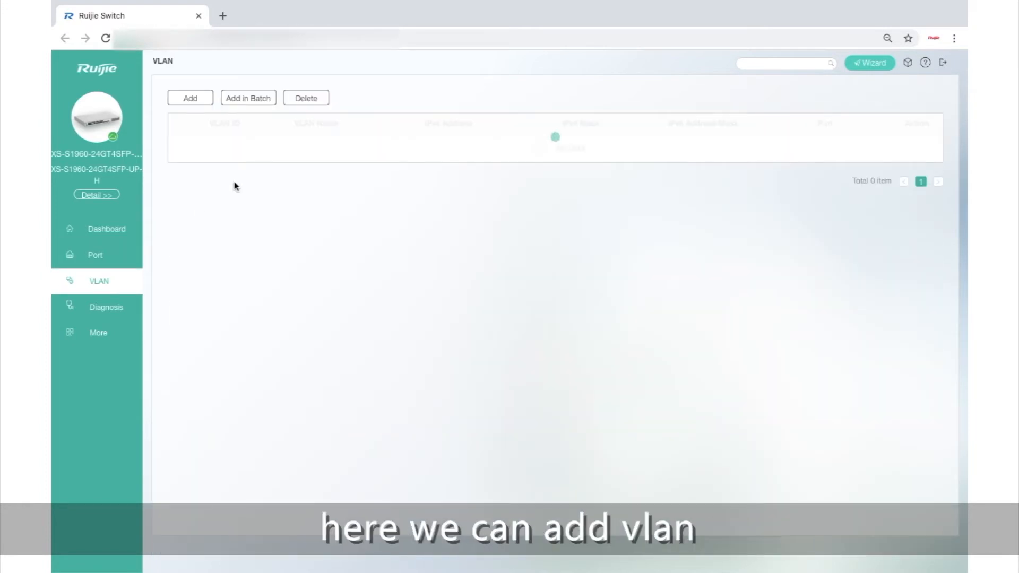
Add VLAN ID 2 named vlan0002 with DHCP as the IPv4 addressing mode.
{"action": "left_click", "coordinate": [190, 98]}
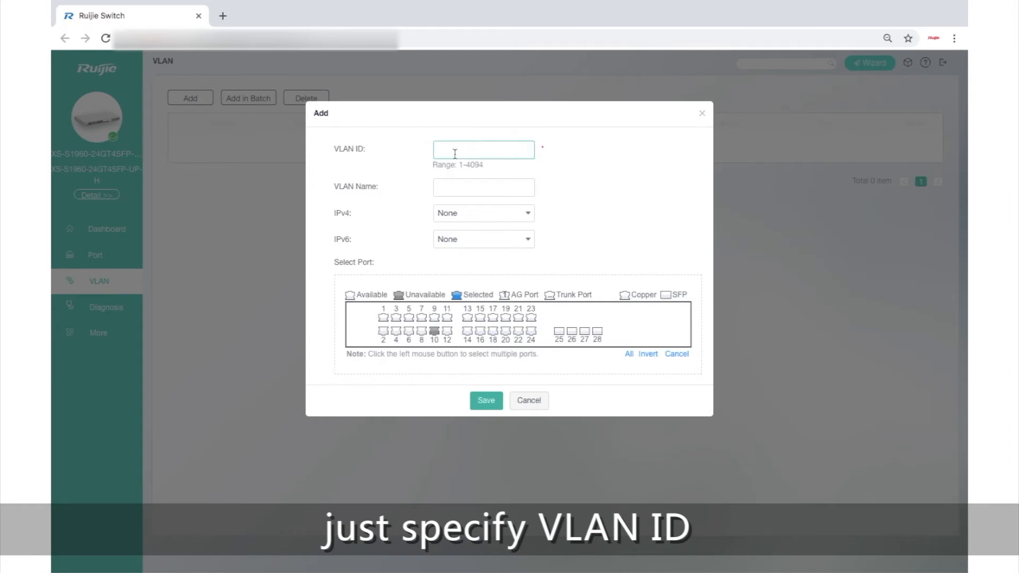
{"action": "type", "text": "2"}
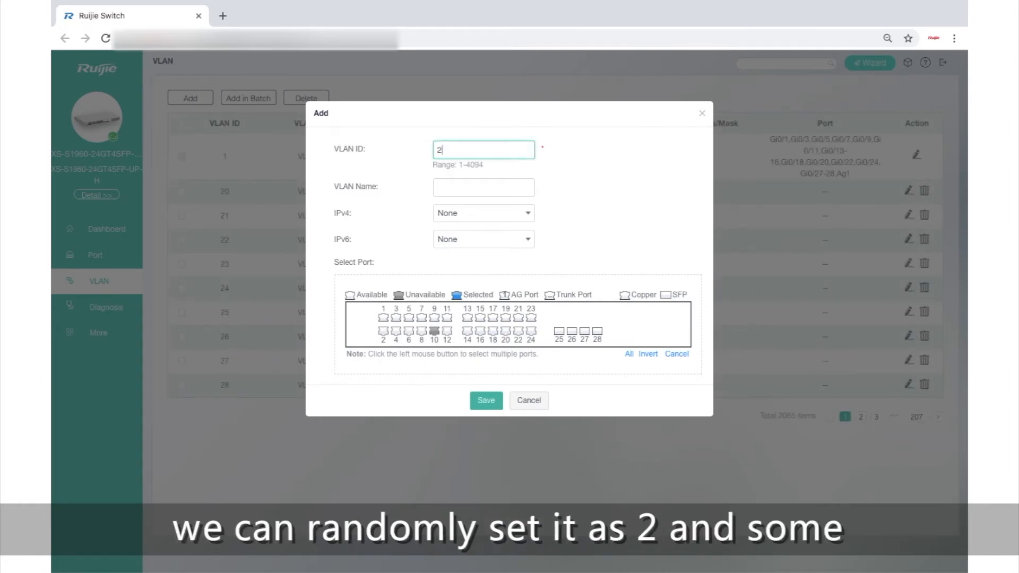
{"action": "left_click", "coordinate": [483, 186]}
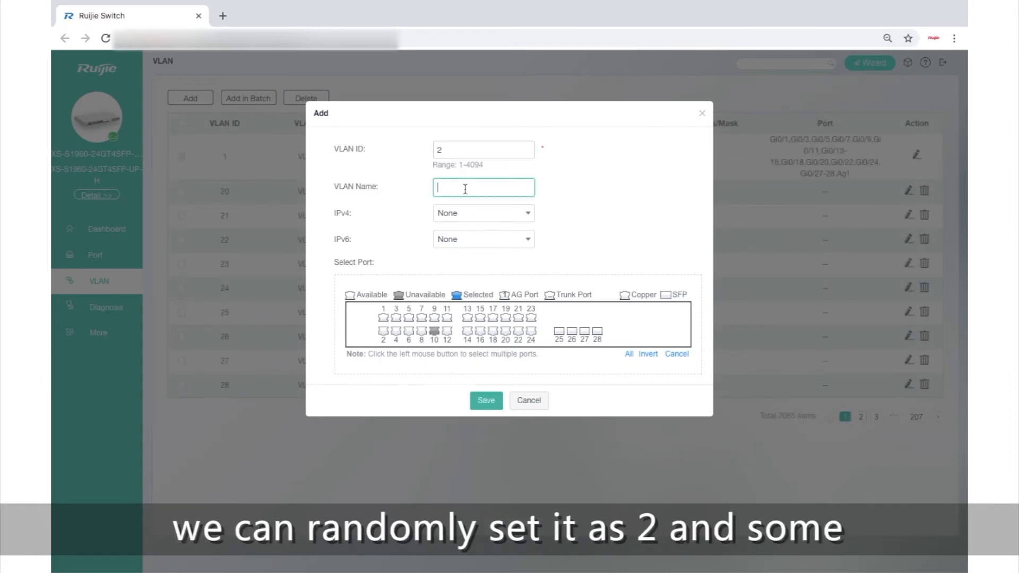
{"action": "type", "text": "vlan0002"}
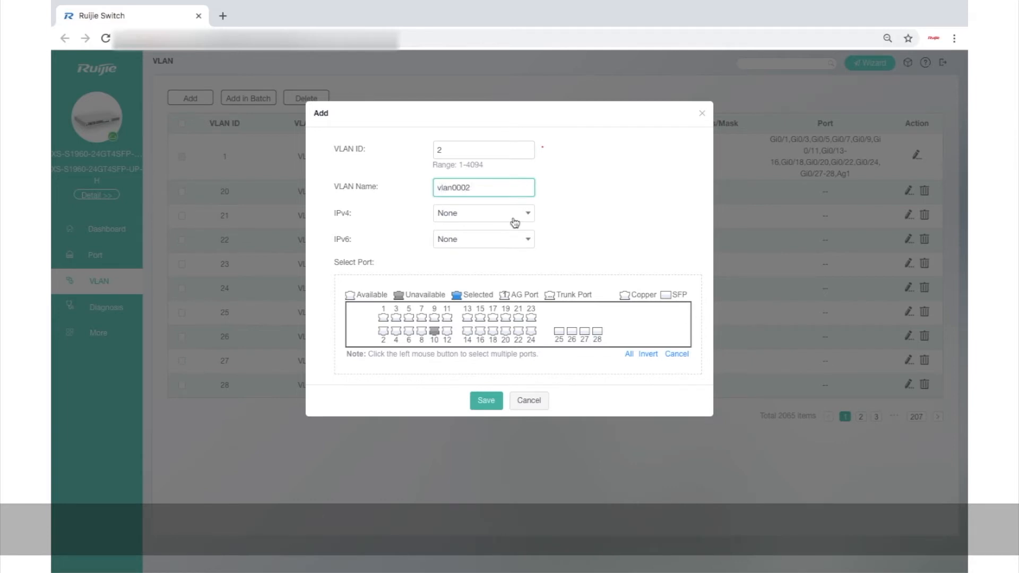
{"action": "left_click", "coordinate": [483, 212]}
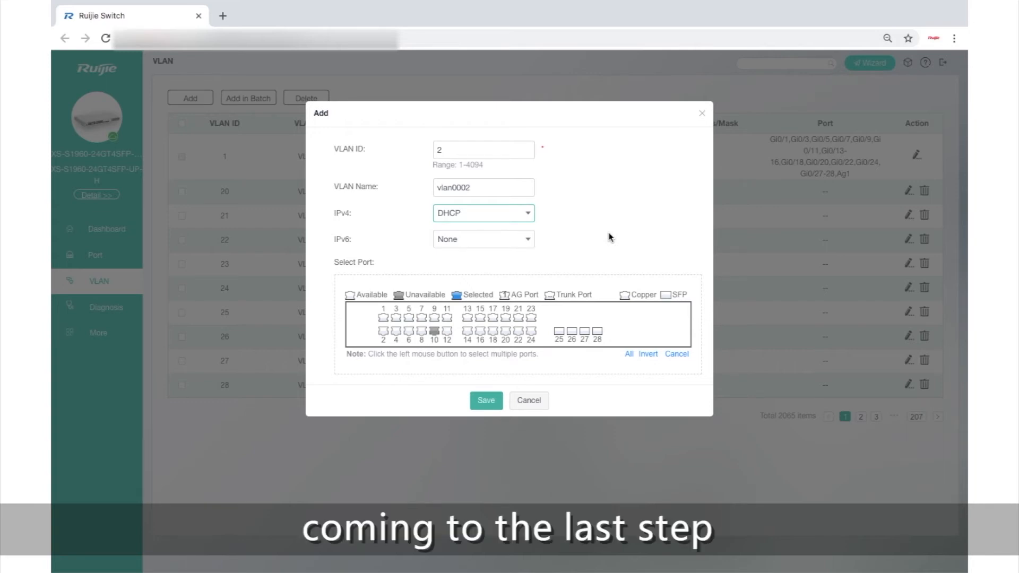
{"action": "left_click", "coordinate": [491, 332]}
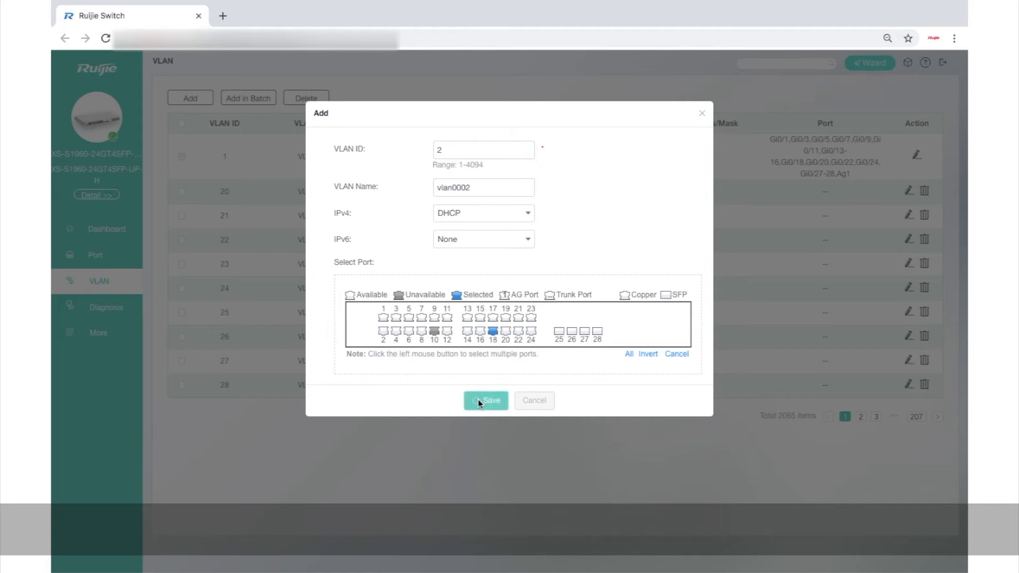
Save the new VLAN, confirm the success message, and go to the Diagnosis tools.
{"action": "left_click", "coordinate": [485, 401]}
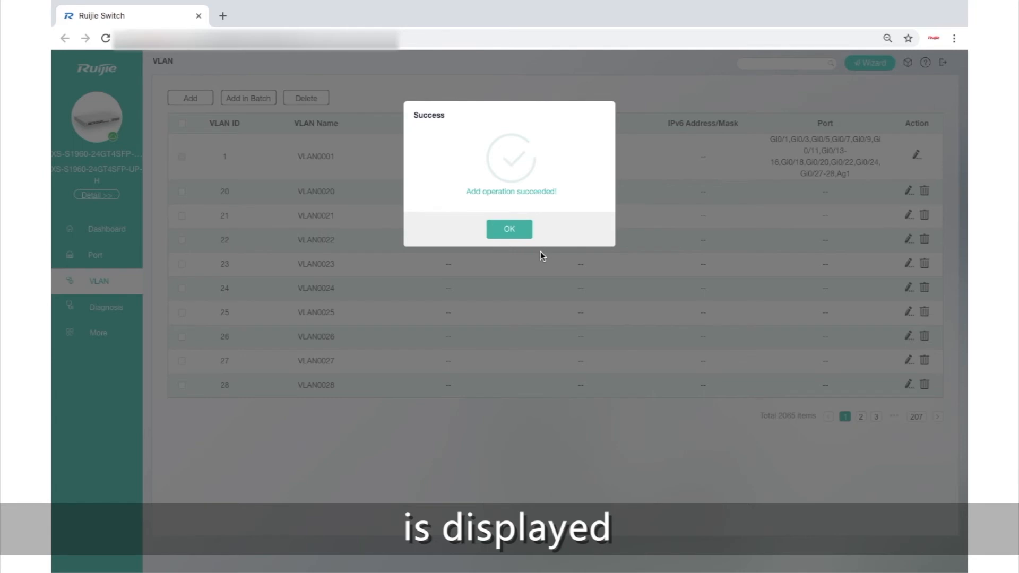
{"action": "left_click", "coordinate": [508, 230]}
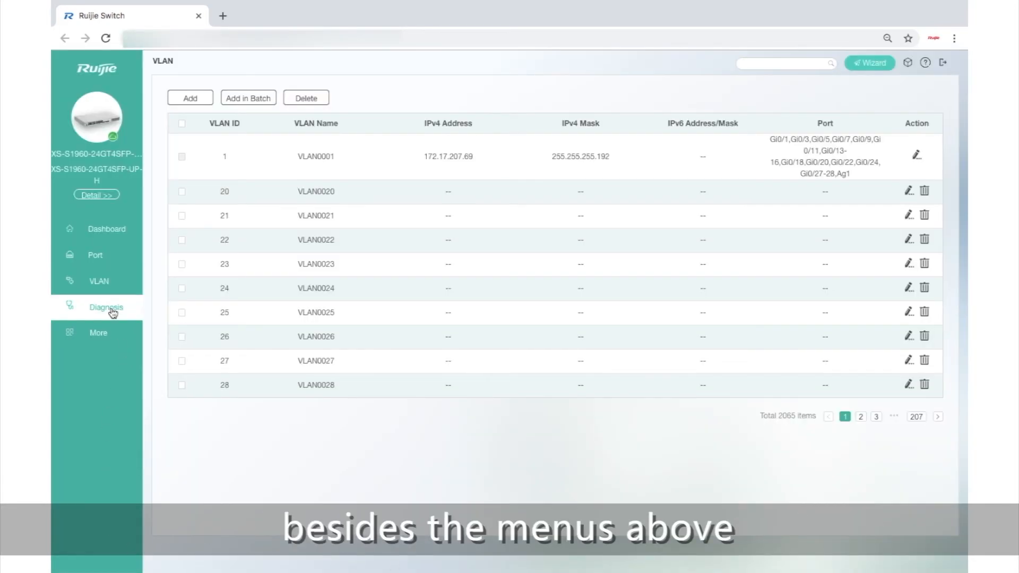
{"action": "left_click", "coordinate": [105, 307]}
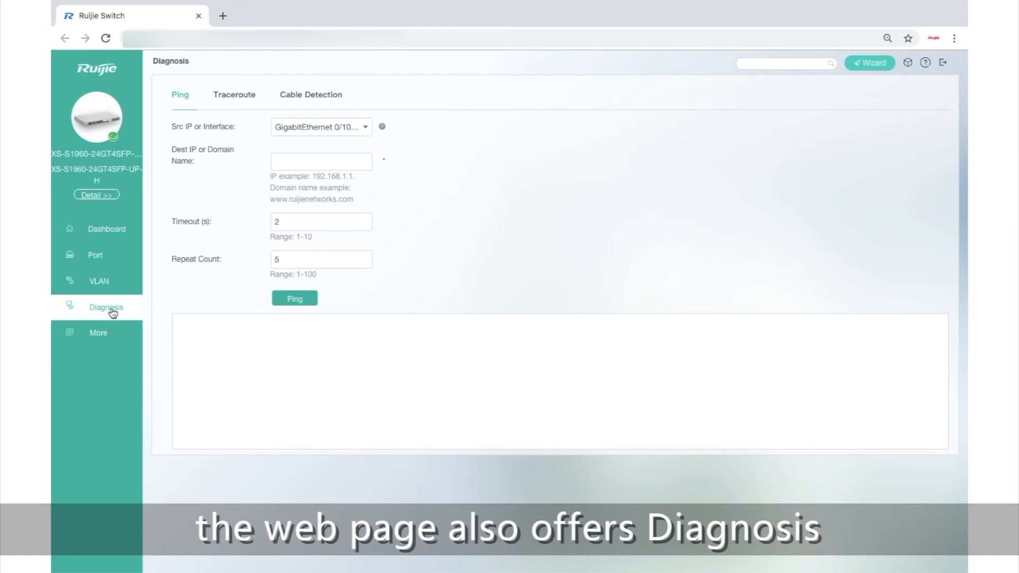
View the More menu's settings categories, then return to the dashboard overview.
{"action": "left_click", "coordinate": [97, 333]}
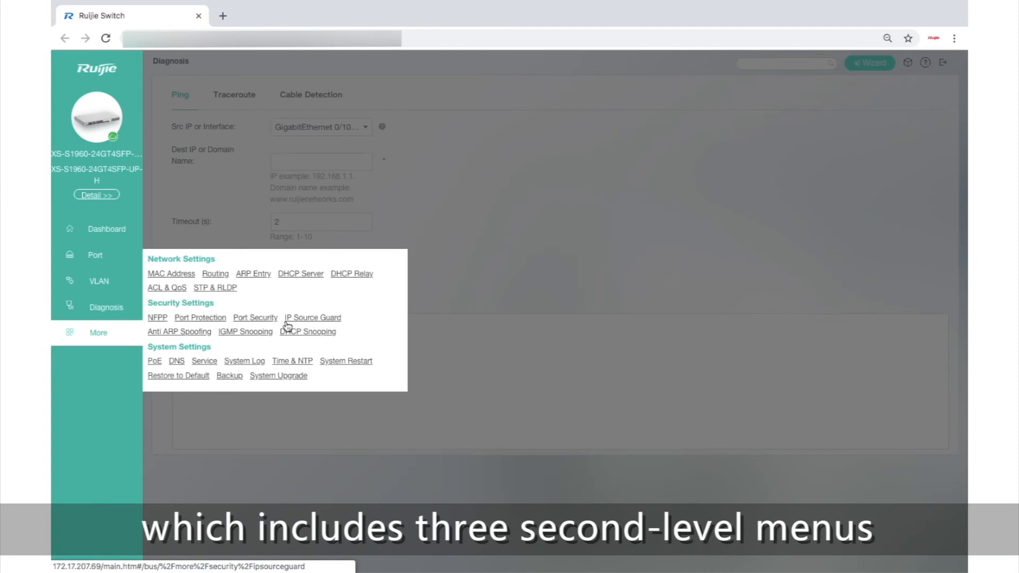
{"action": "left_click", "coordinate": [106, 229]}
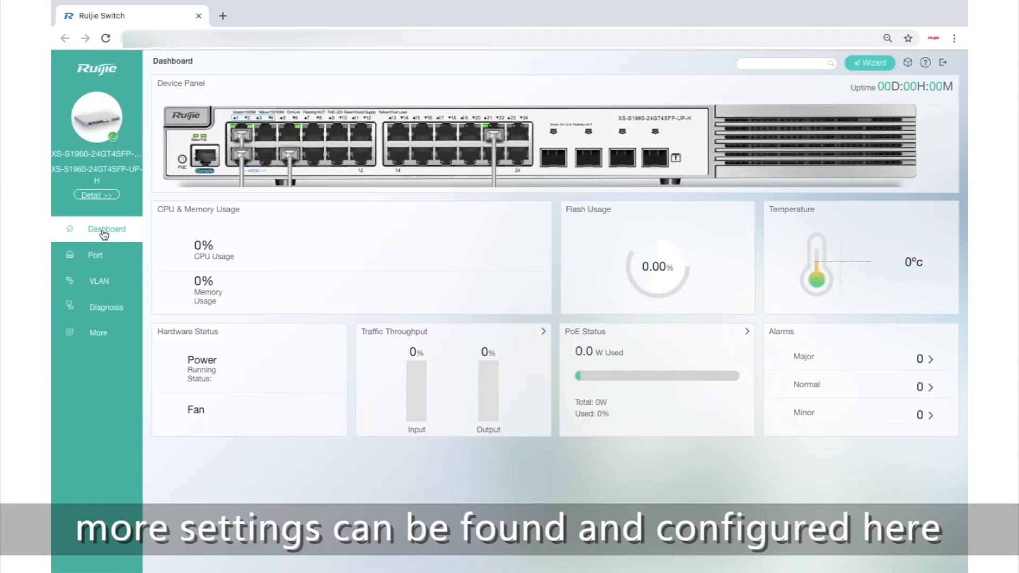